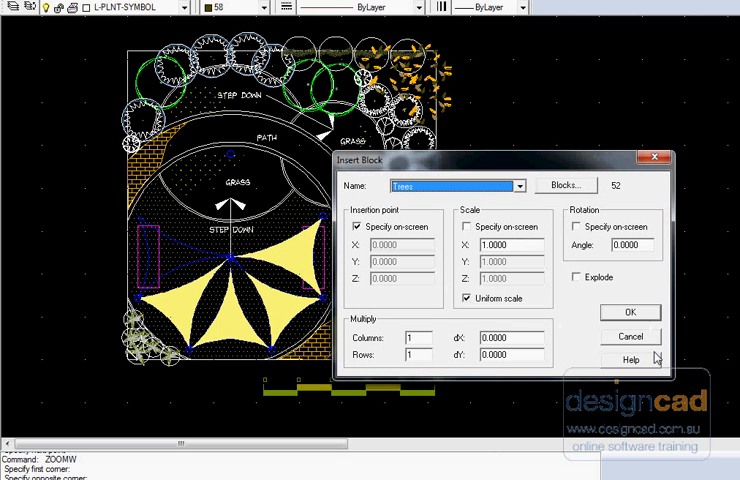
Insert the Trees block beside the landscape plan as a grid of labelled tree symbols.
{"action": "left_click", "coordinate": [630, 312]}
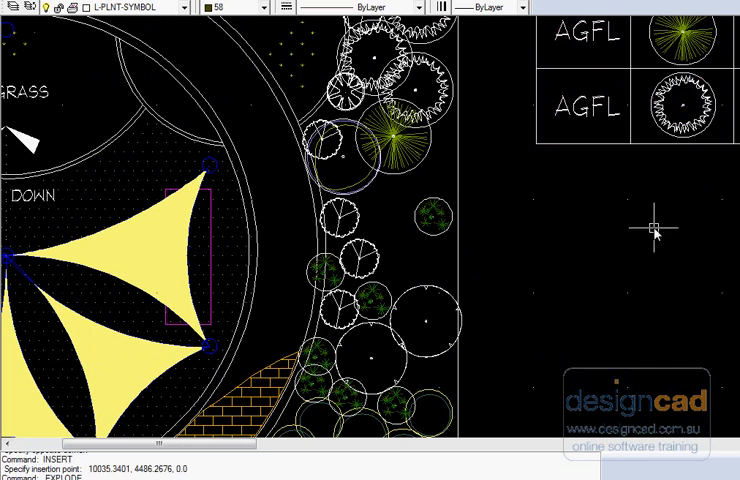
Start copying the top-right tree symbol via its right-click Copy action.
{"action": "right_click", "coordinate": [676, 44]}
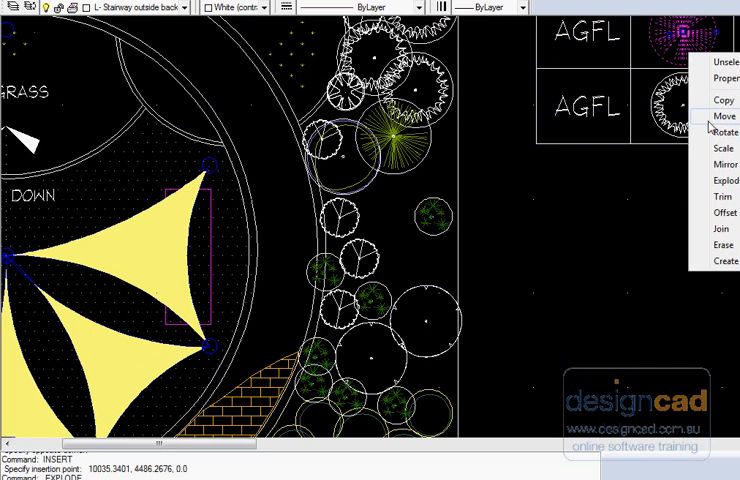
{"action": "left_click", "coordinate": [720, 100]}
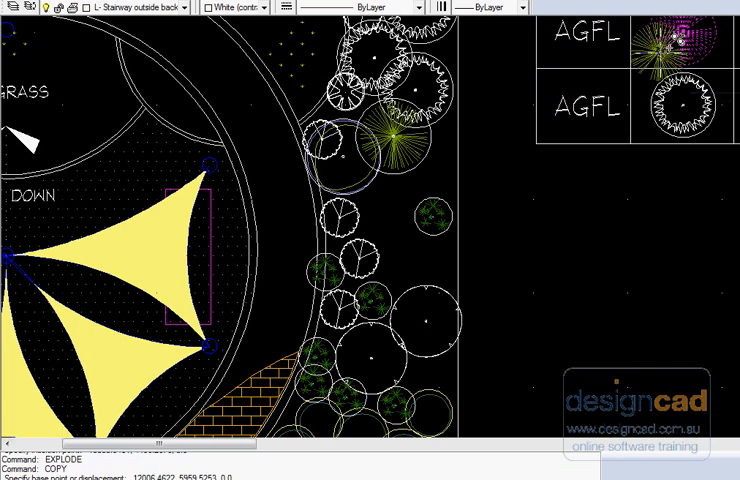